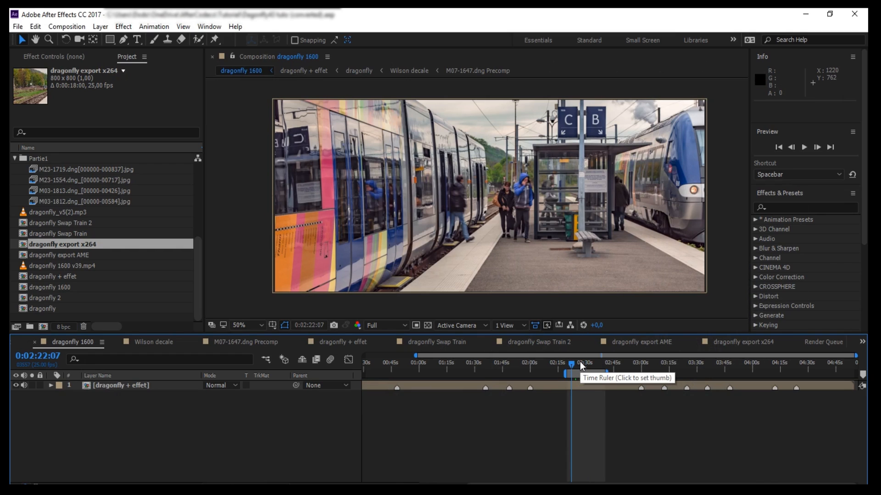
Move the dragonfly 1600 current-time indicator to 0:02:32:03 in the time ruler
{"action": "left_click", "coordinate": [573, 362]}
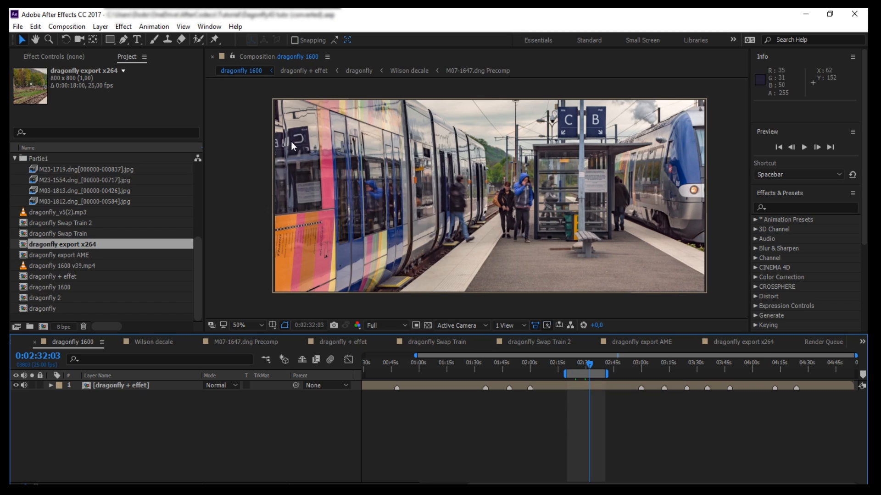
{"action": "mouse_move", "coordinate": [305, 146]}
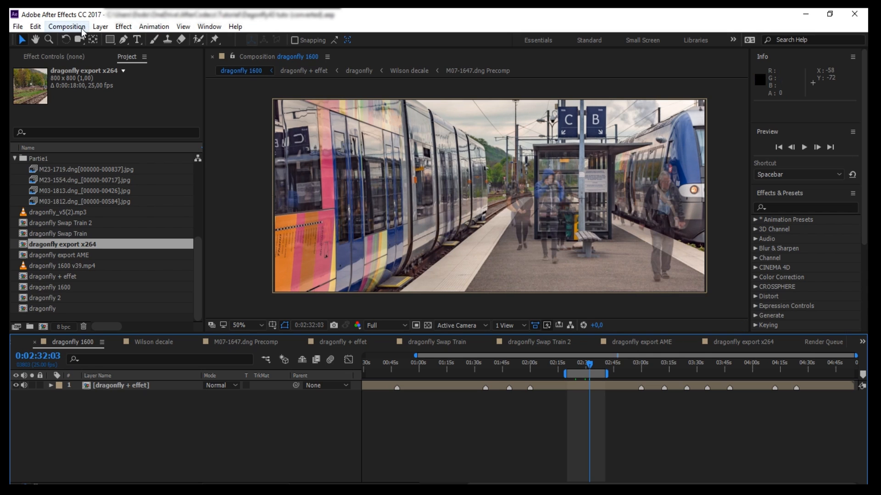
Add dragonfly 1600 to the Render Queue and open its Lossless output module settings
{"action": "left_click", "coordinate": [66, 27]}
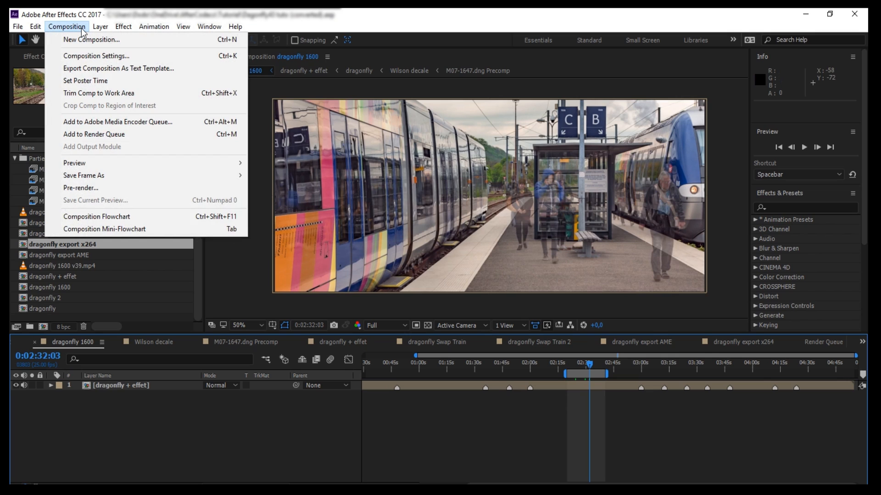
{"action": "mouse_move", "coordinate": [94, 134]}
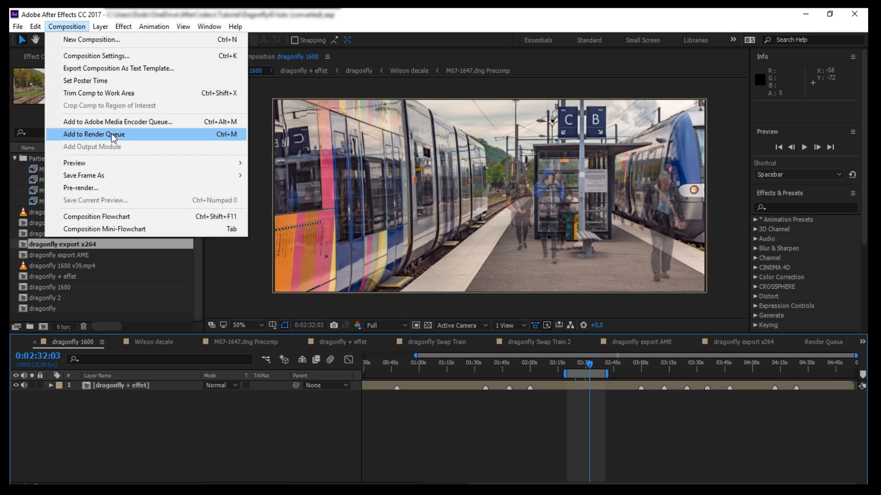
{"action": "left_click", "coordinate": [94, 135]}
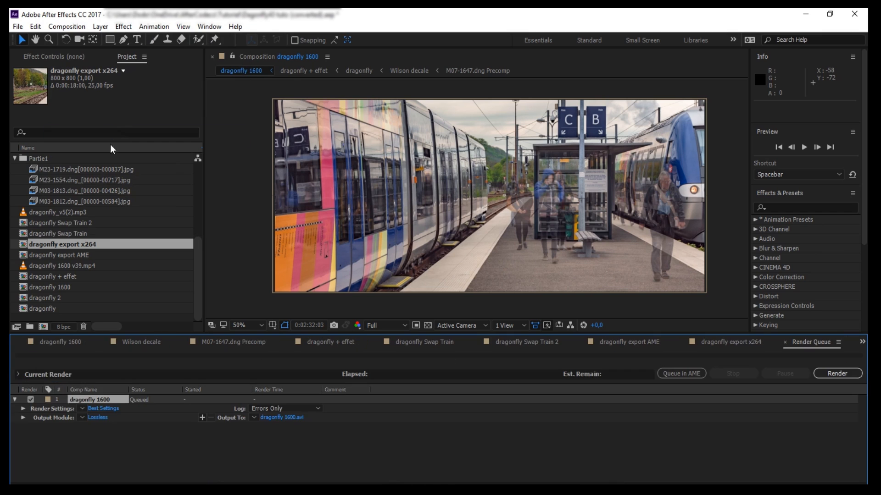
{"action": "left_click", "coordinate": [98, 418]}
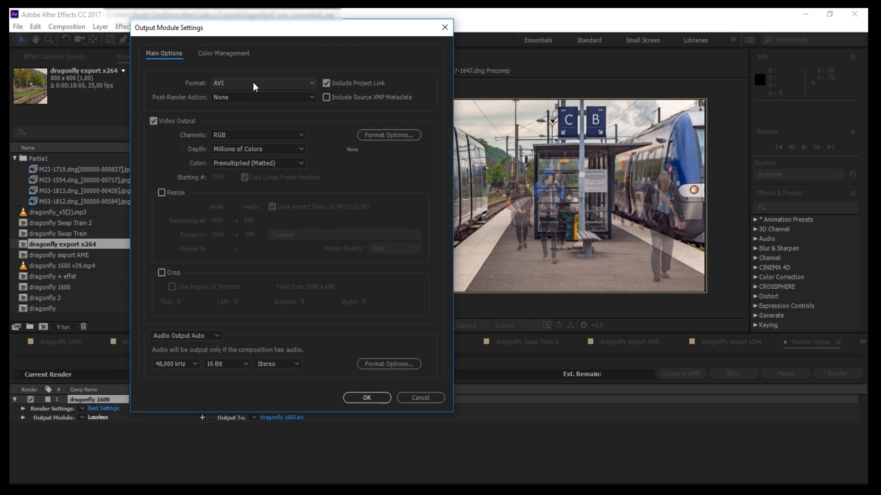
Set the output format to AfterCodecs and view its encoder options showing x264
{"action": "left_click", "coordinate": [261, 83]}
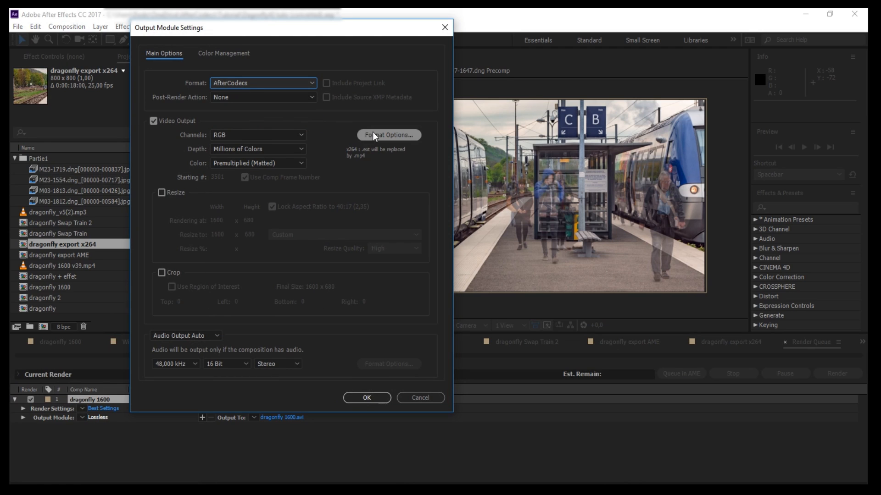
{"action": "left_click", "coordinate": [388, 135]}
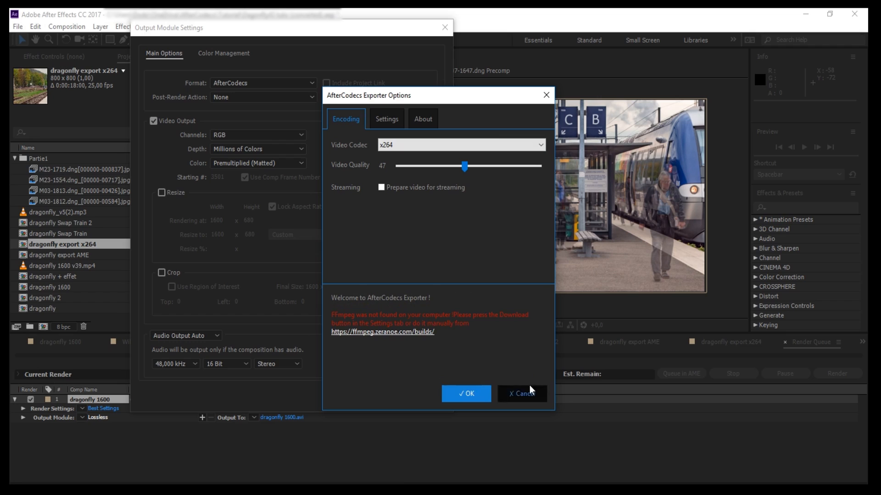
{"action": "mouse_move", "coordinate": [531, 390]}
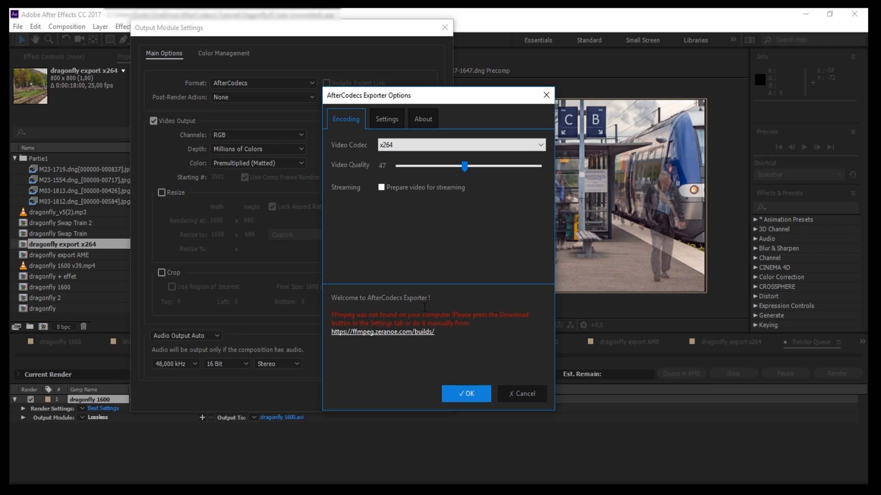
{"action": "left_click", "coordinate": [346, 119]}
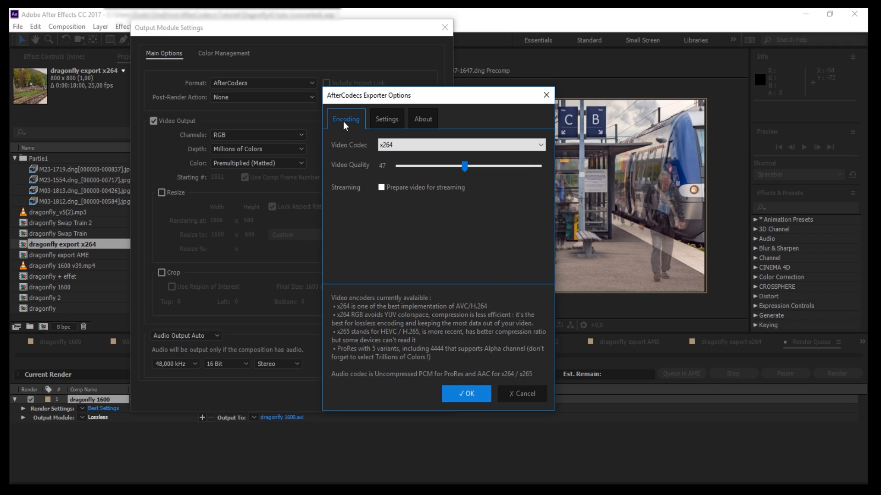
{"action": "mouse_move", "coordinate": [386, 118]}
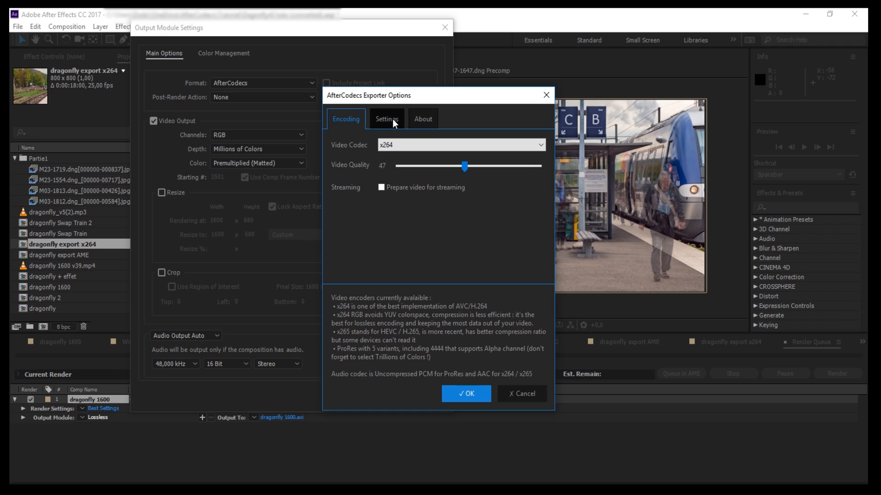
Download FFmpeg from AfterCodecs Settings and enable writing encoding logs to a file
{"action": "left_click", "coordinate": [386, 118]}
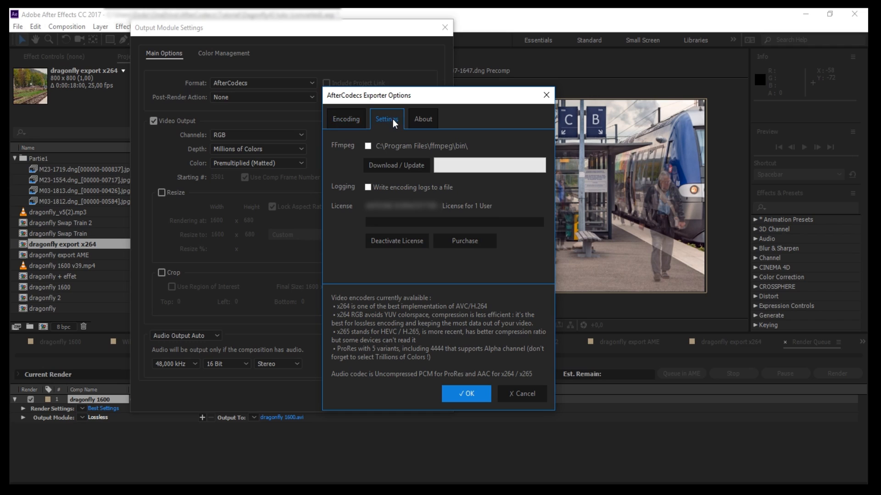
{"action": "mouse_move", "coordinate": [387, 138]}
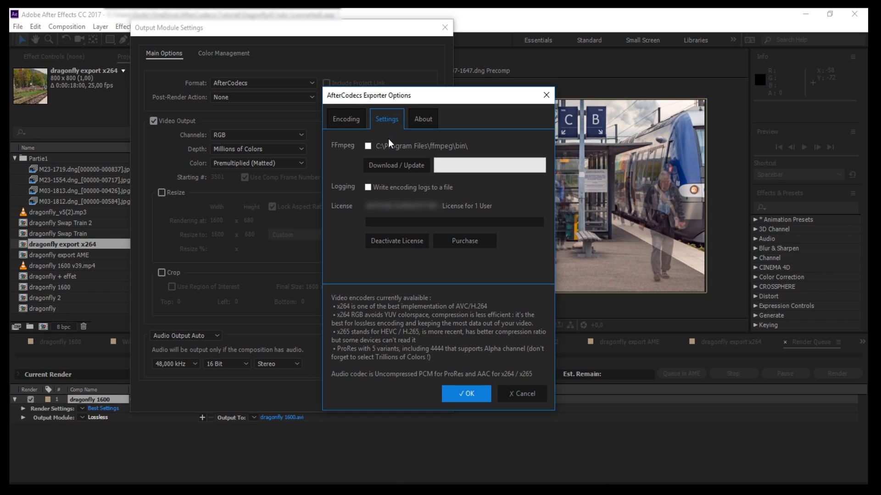
{"action": "left_click", "coordinate": [368, 146]}
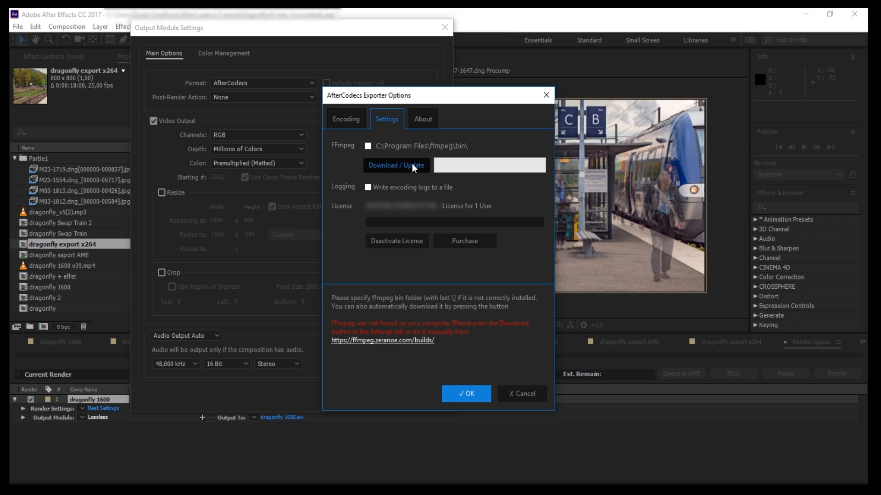
{"action": "left_click", "coordinate": [396, 165]}
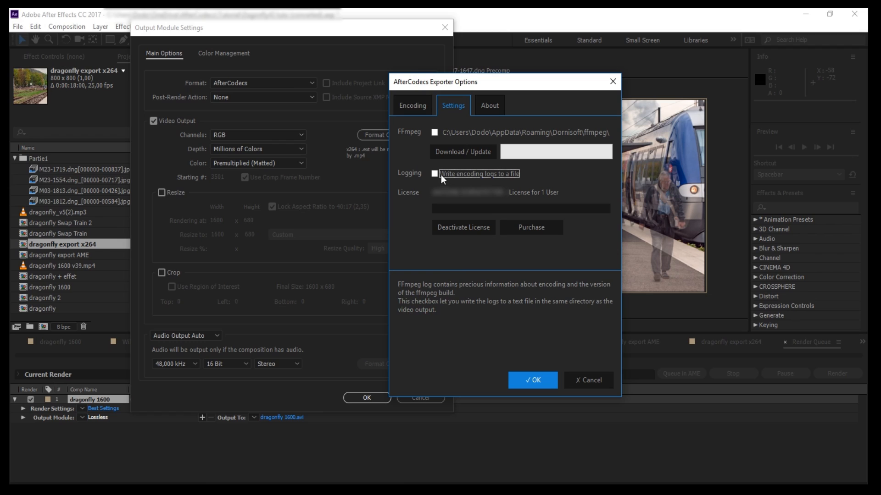
{"action": "left_click", "coordinate": [433, 174]}
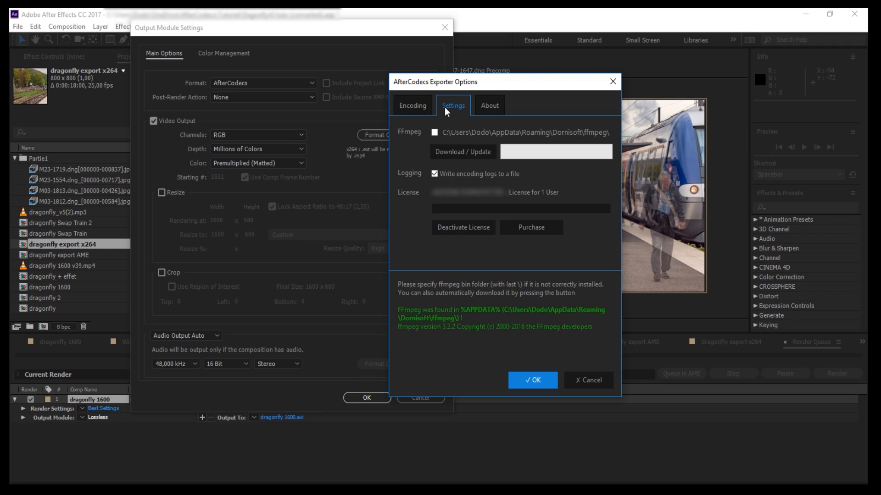
Return to the Encoding tab and keep x264 as the video codec
{"action": "left_click", "coordinate": [412, 105]}
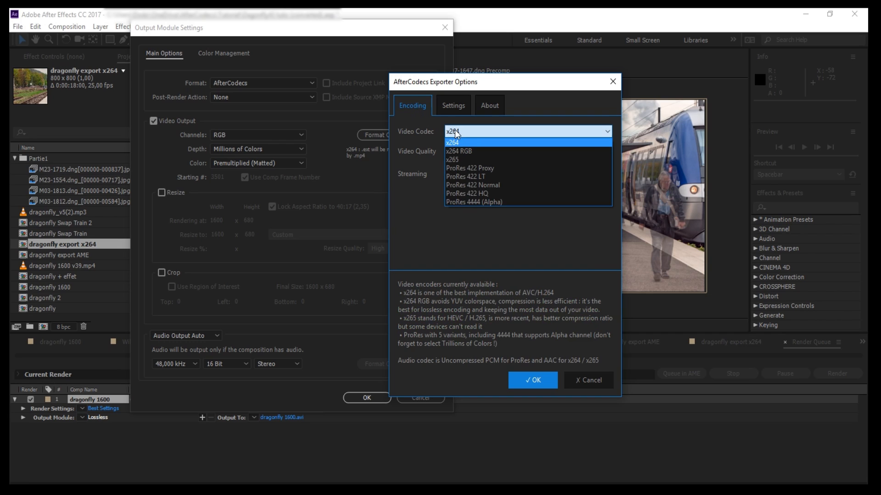
{"action": "mouse_move", "coordinate": [534, 151]}
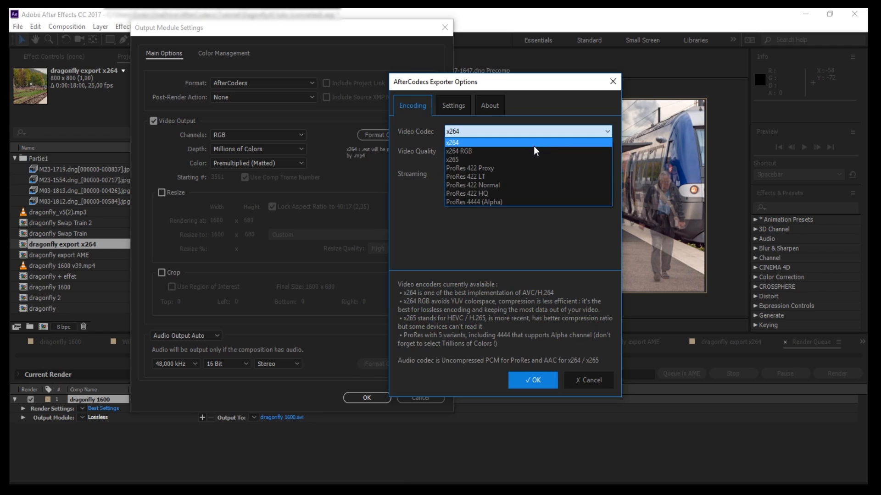
{"action": "mouse_move", "coordinate": [533, 159]}
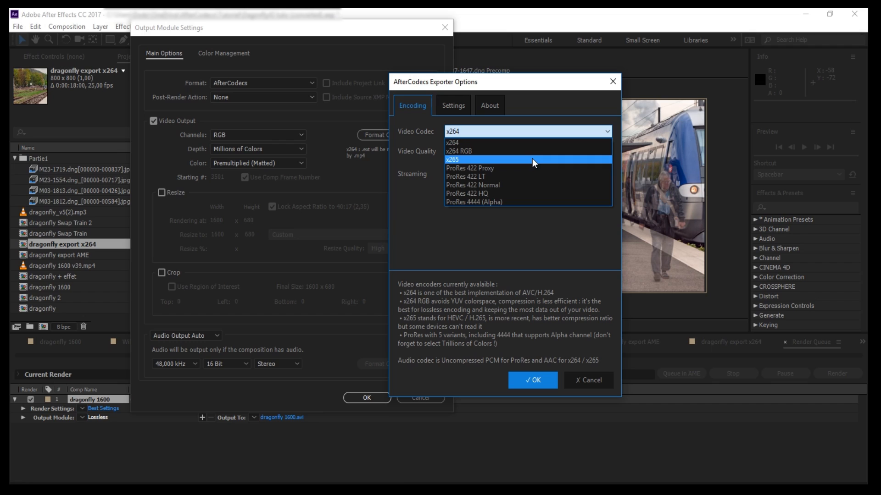
{"action": "mouse_move", "coordinate": [520, 143]}
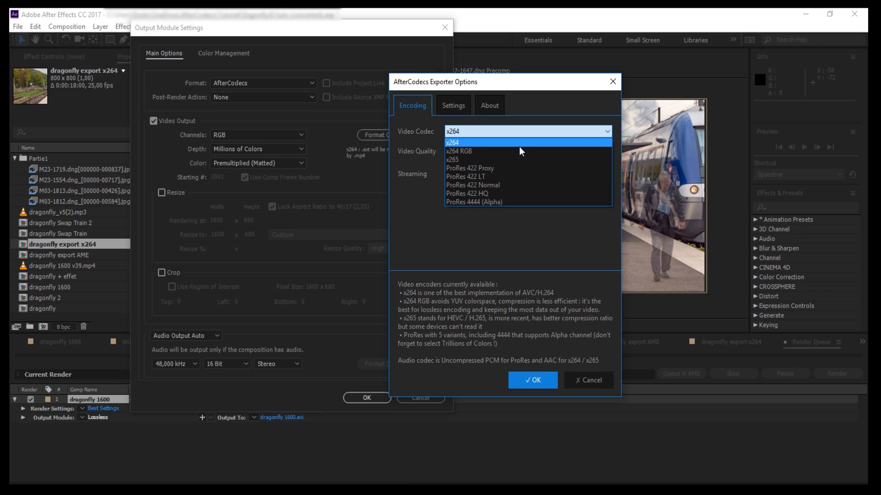
{"action": "left_click", "coordinate": [451, 142]}
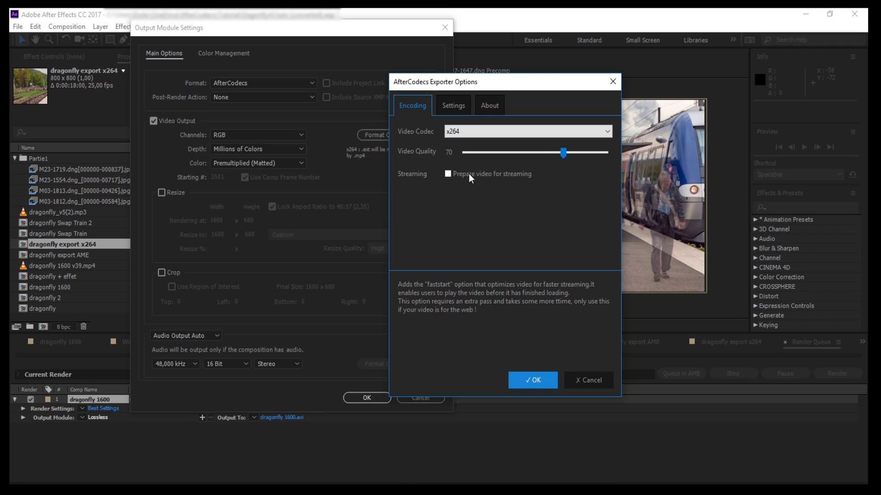
{"action": "mouse_move", "coordinate": [449, 179]}
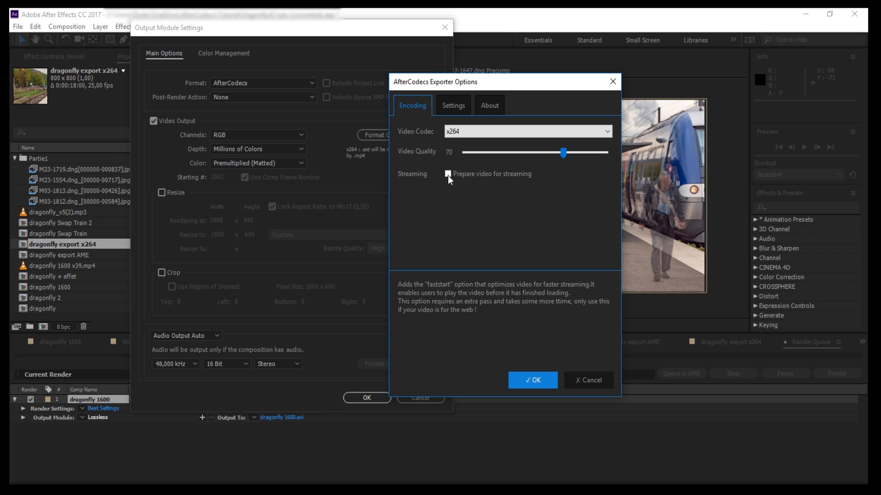
{"action": "mouse_move", "coordinate": [507, 165]}
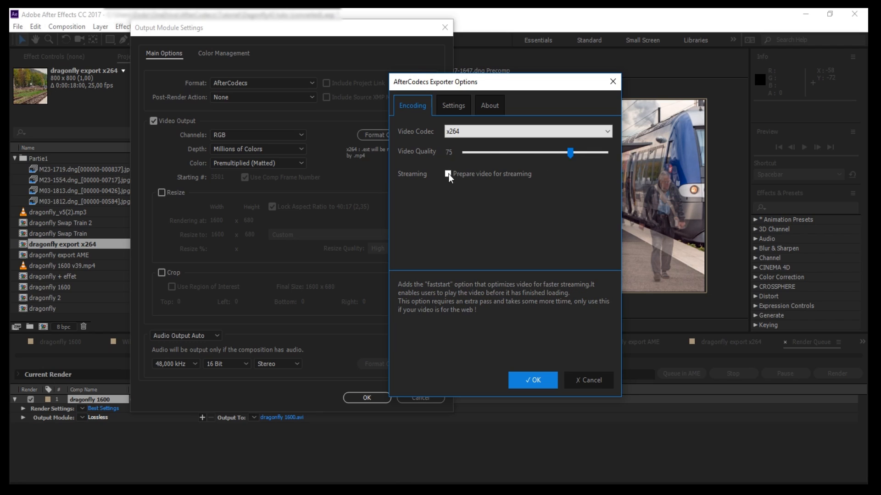
Toggle streaming preparation on and back off, then view the video encoders explanation
{"action": "left_click", "coordinate": [443, 173]}
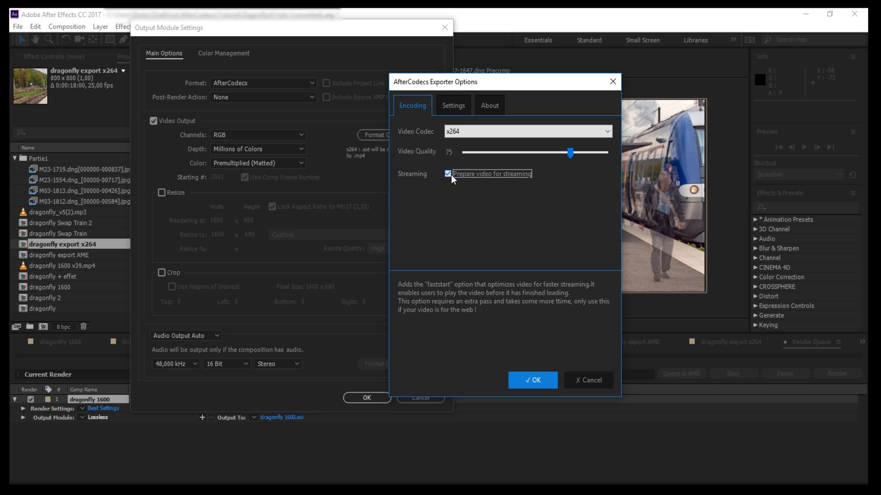
{"action": "left_click", "coordinate": [447, 173]}
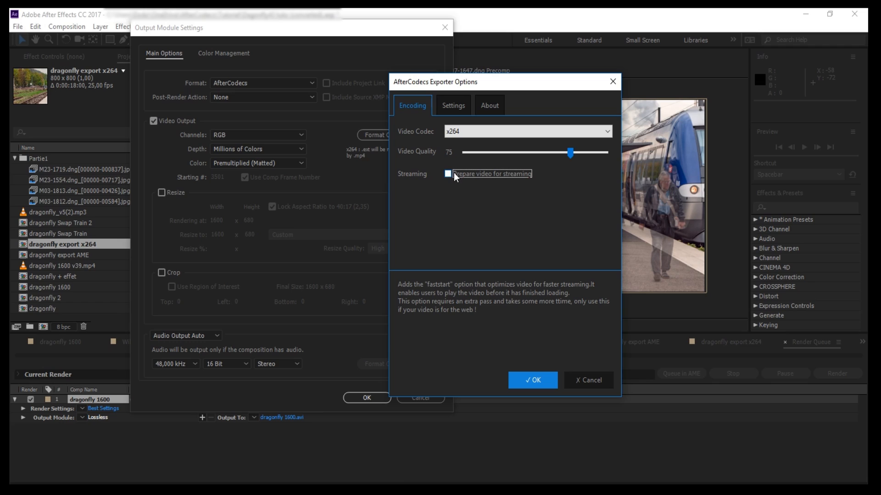
{"action": "mouse_move", "coordinate": [459, 162]}
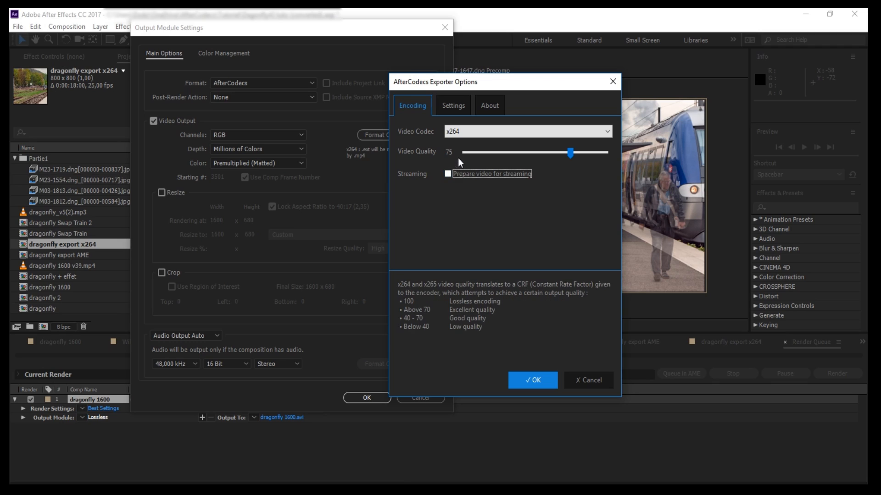
{"action": "left_click", "coordinate": [527, 130]}
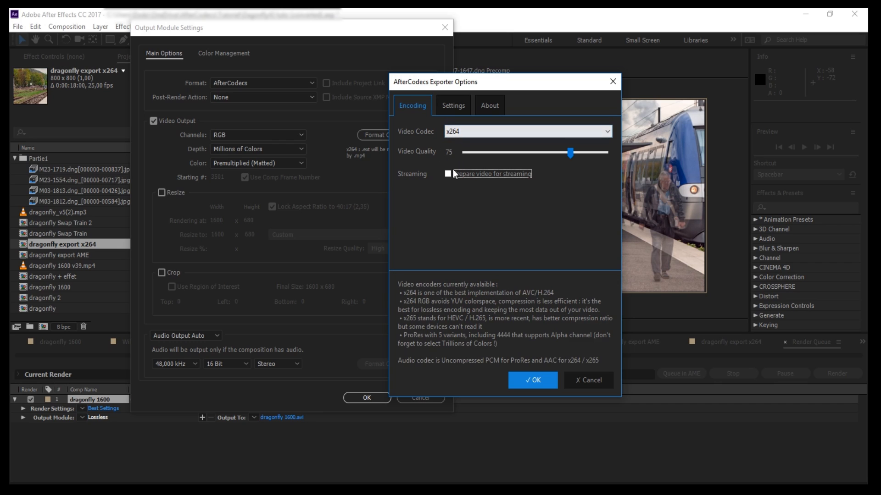
{"action": "mouse_move", "coordinate": [449, 173]}
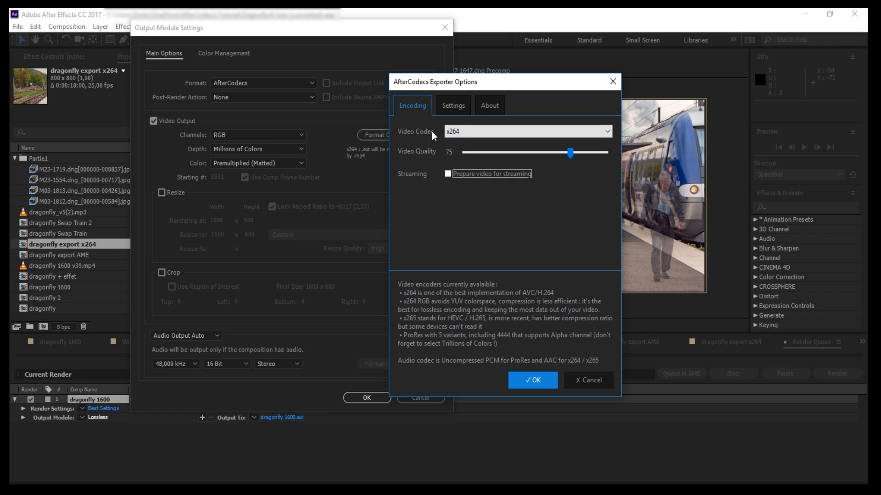
{"action": "mouse_move", "coordinate": [439, 133]}
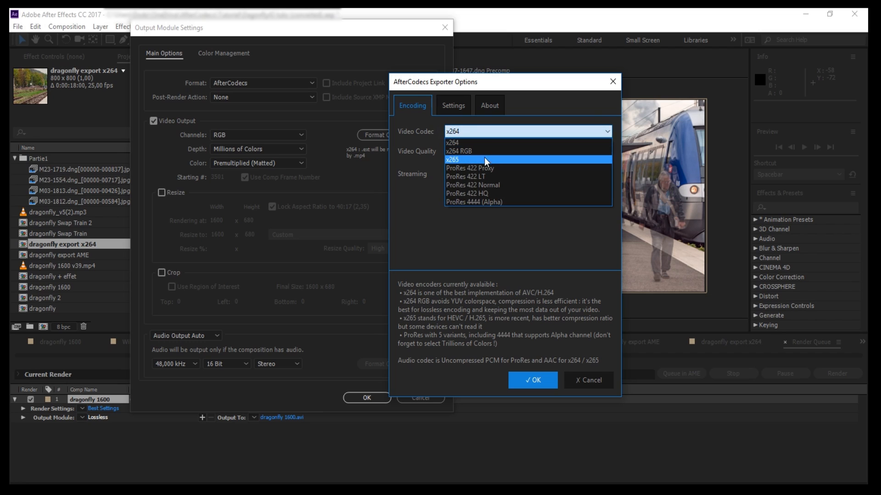
{"action": "mouse_move", "coordinate": [496, 167]}
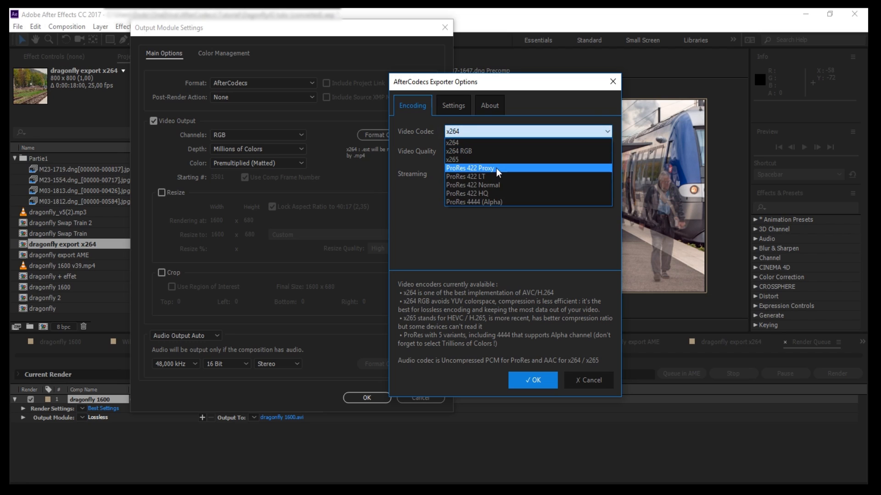
{"action": "mouse_move", "coordinate": [512, 193]}
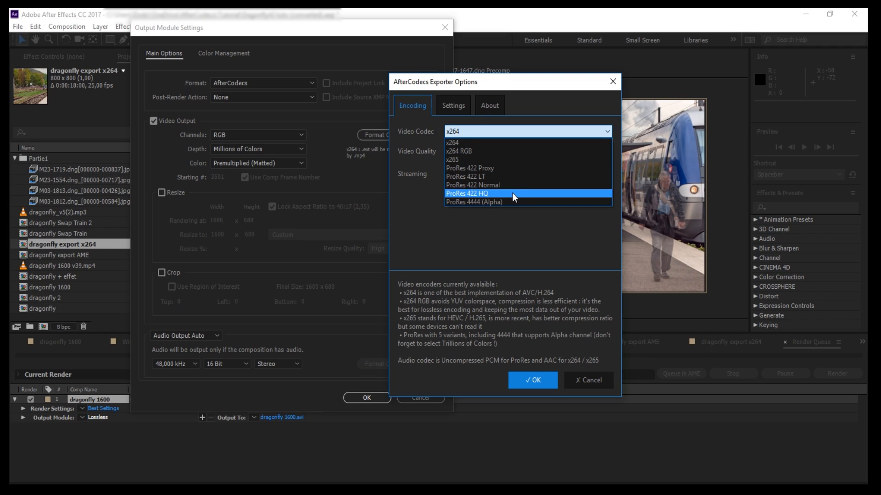
Choose ProRes 4444 (Alpha) as the codec and confirm the AfterCodecs options
{"action": "left_click", "coordinate": [473, 202]}
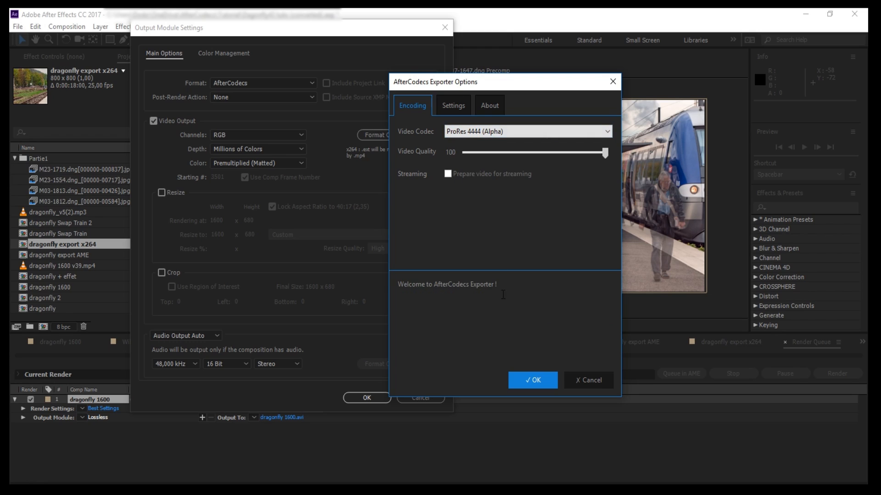
{"action": "left_click", "coordinate": [531, 380]}
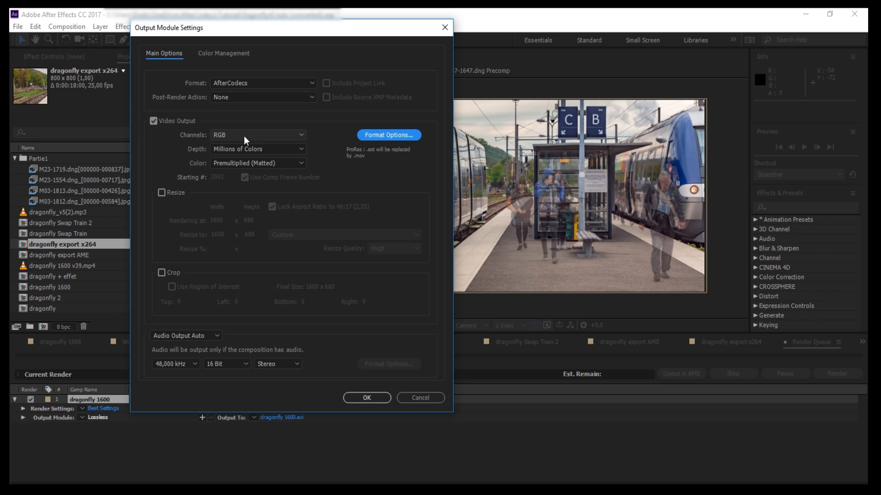
Set depth to Trillions of Colors and channels to RGB + Alpha, then confirm
{"action": "left_click", "coordinate": [257, 149]}
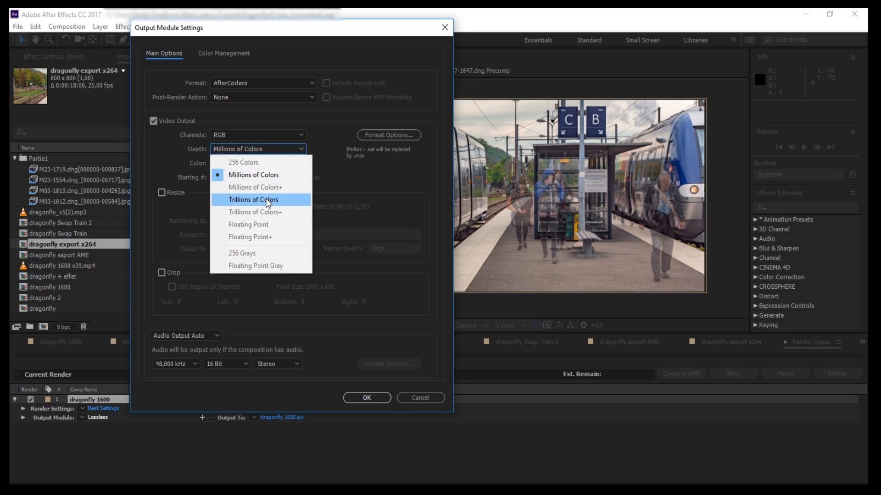
{"action": "left_click", "coordinate": [253, 200]}
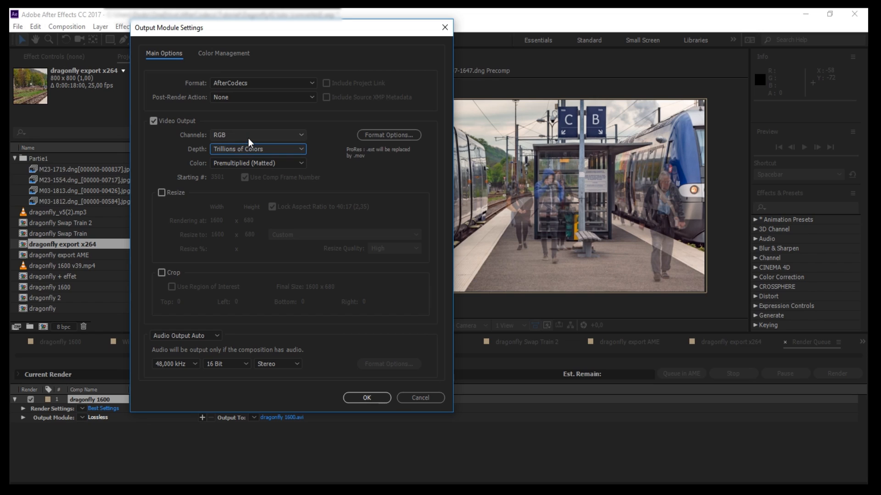
{"action": "left_click", "coordinate": [257, 135]}
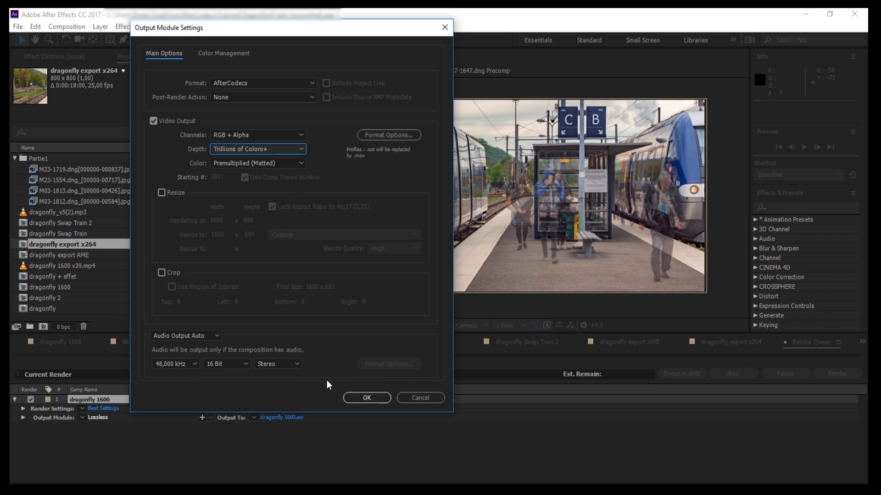
{"action": "left_click", "coordinate": [366, 400]}
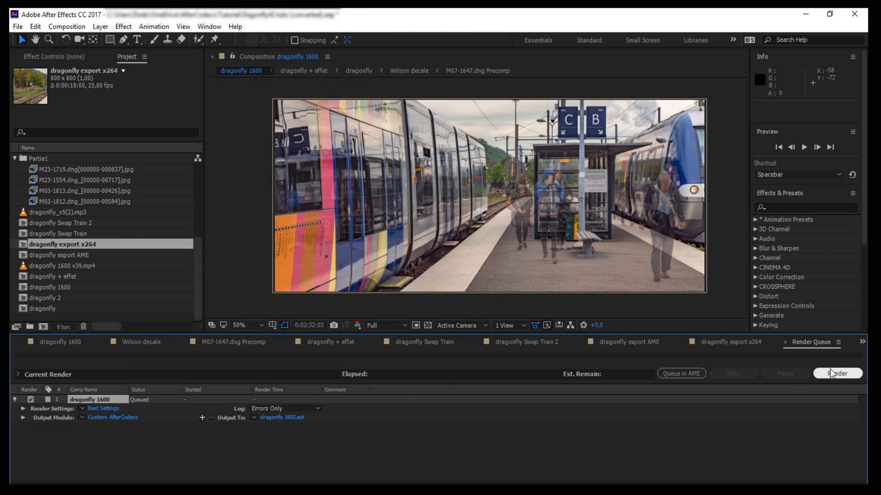
Render the queue and open the dragonfly 1600.mp4.log file from the Render folder
{"action": "left_click", "coordinate": [837, 373]}
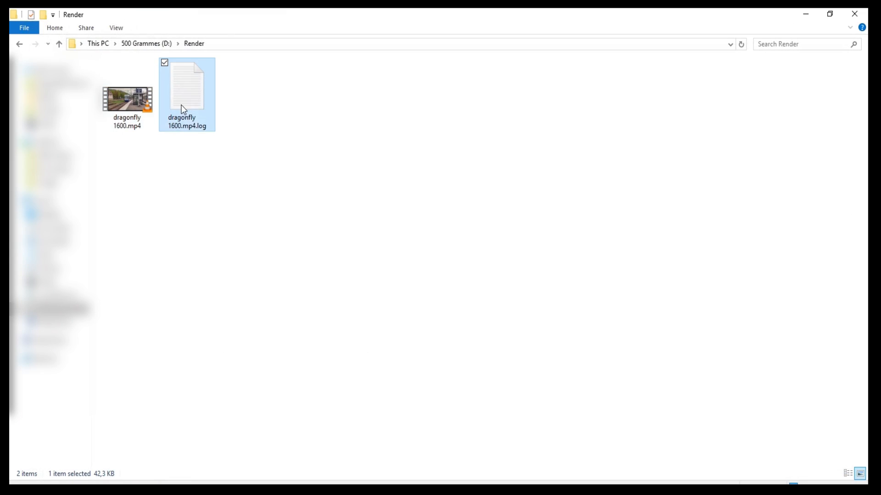
{"action": "double_click", "coordinate": [187, 84]}
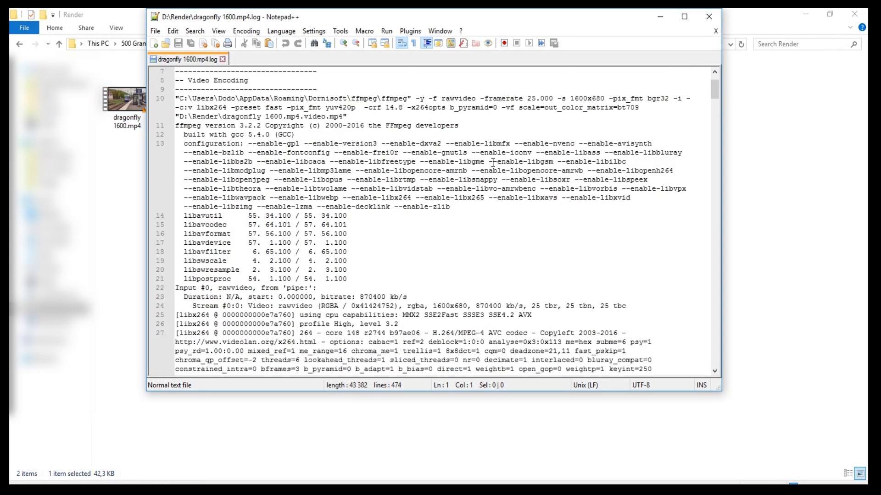
{"action": "scroll", "scroll_direction": "down", "scroll_amount": 3}
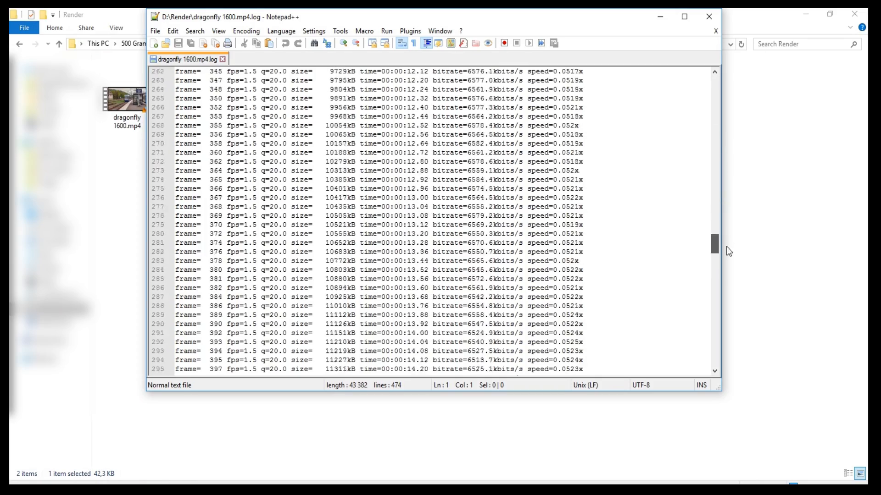
{"action": "scroll", "scroll_direction": "down", "scroll_amount": 3}
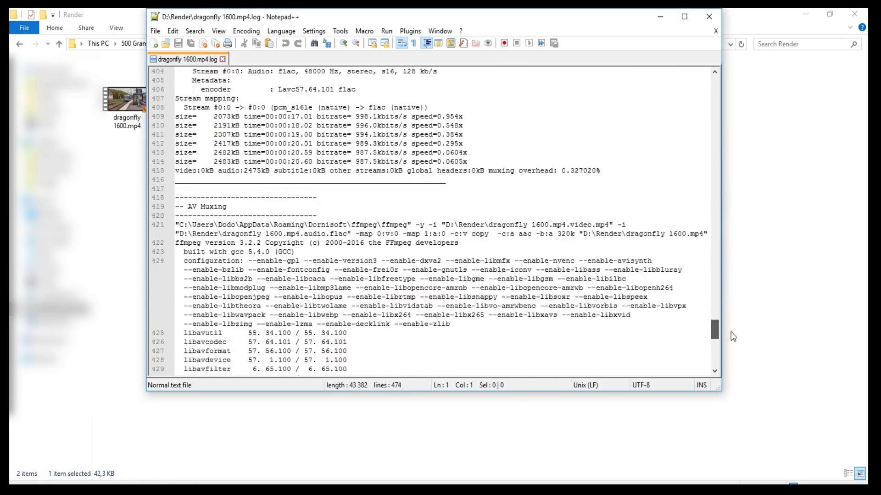
{"action": "scroll", "scroll_direction": "down", "scroll_amount": 3}
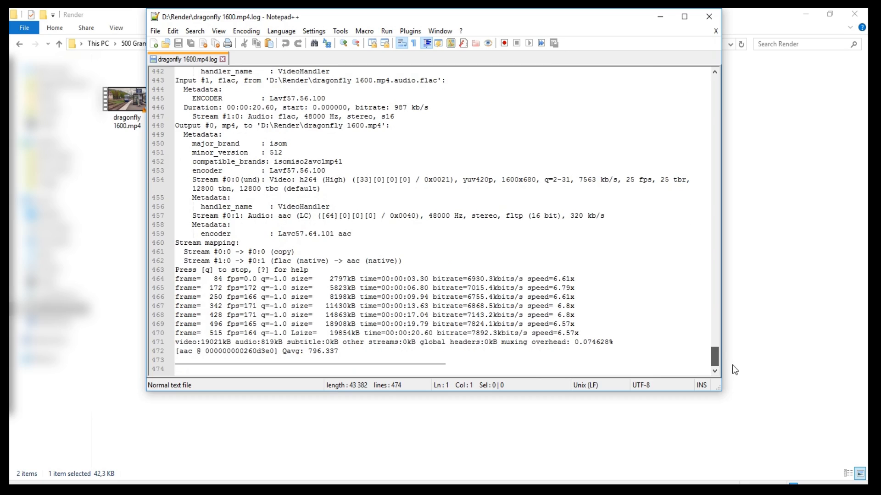